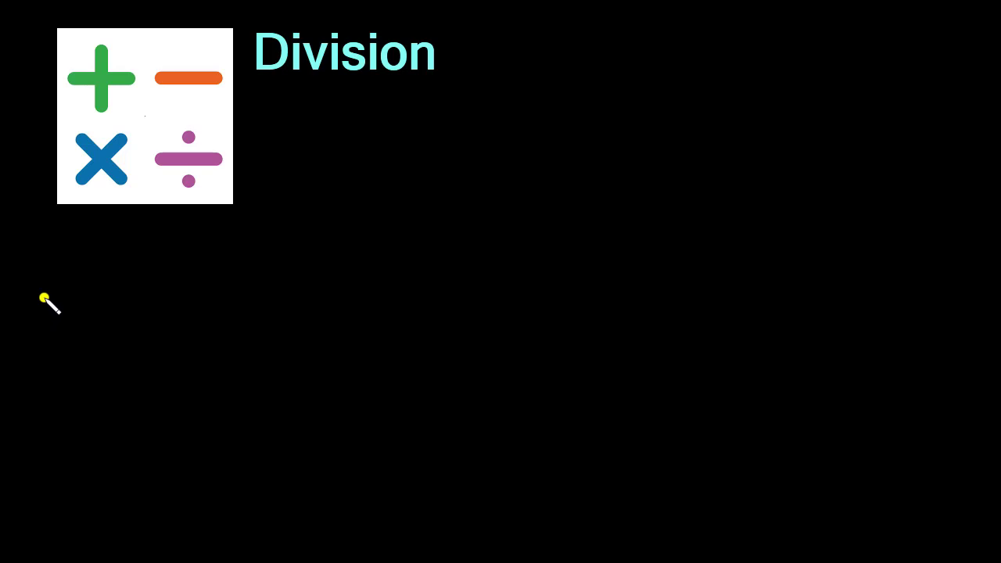
{"action": "mouse_move", "coordinate": [287, 54]}
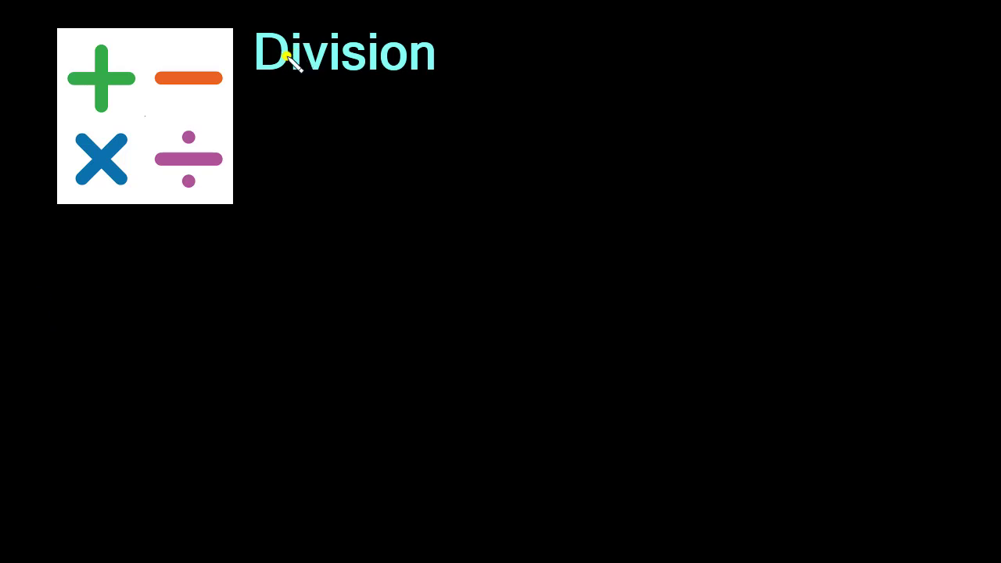
{"action": "mouse_move", "coordinate": [133, 113]}
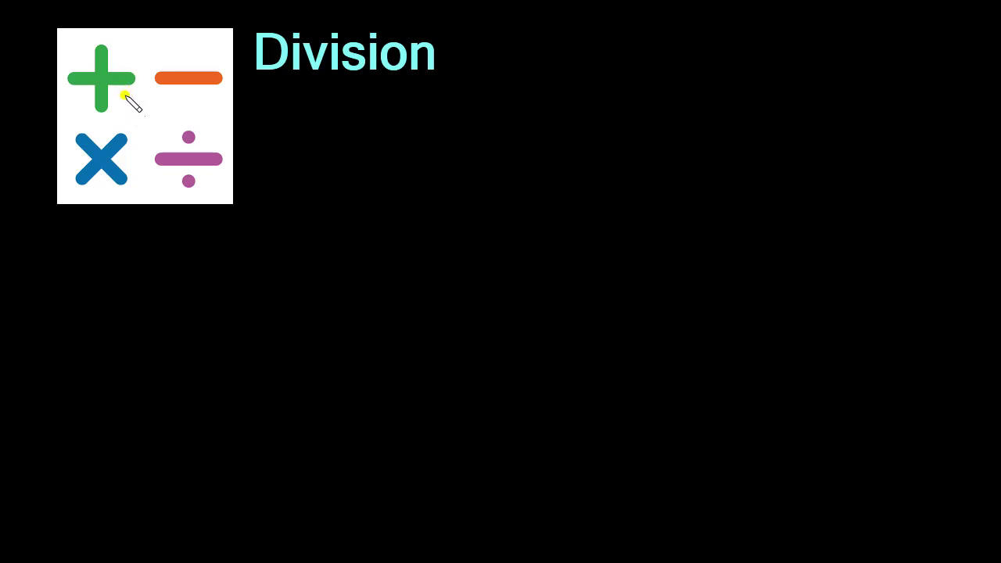
{"action": "mouse_move", "coordinate": [122, 109]}
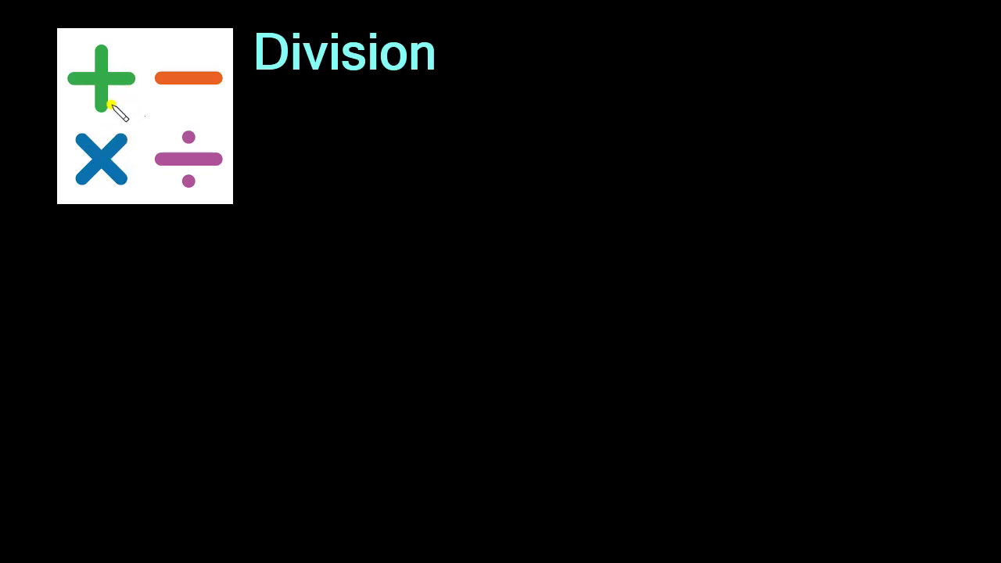
{"action": "mouse_move", "coordinate": [121, 112]}
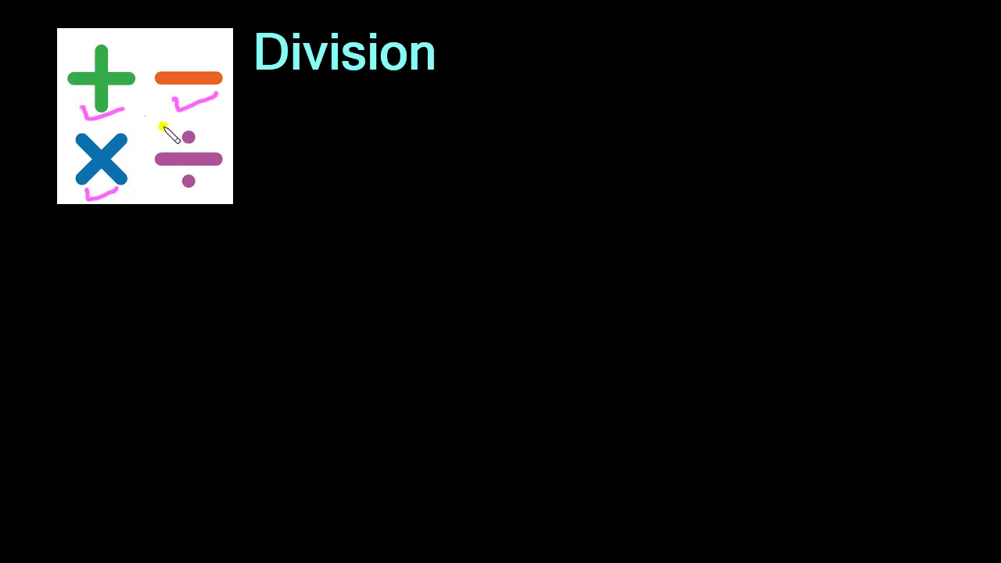
Step: Draw a pink tick under the operation symbols beside the Division title
{"action": "left_click_drag", "start_coordinate": [160, 125], "coordinate": [227, 179]}
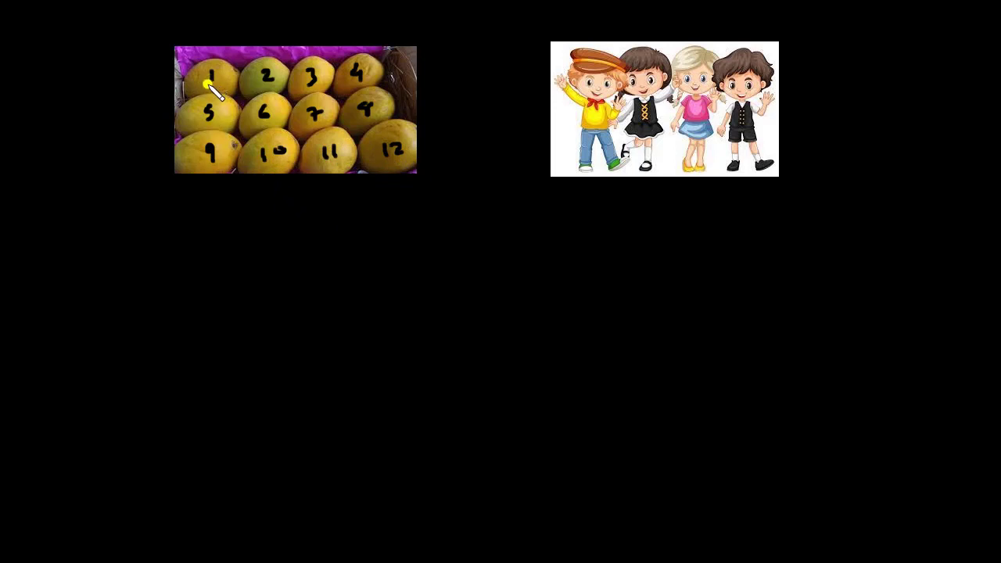
{"action": "mouse_move", "coordinate": [195, 133]}
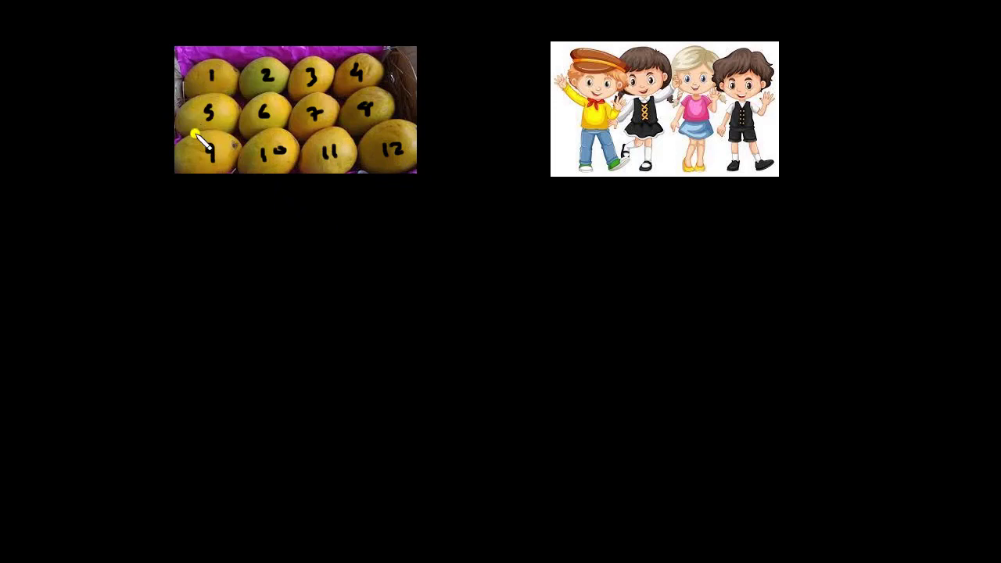
{"action": "mouse_move", "coordinate": [257, 92]}
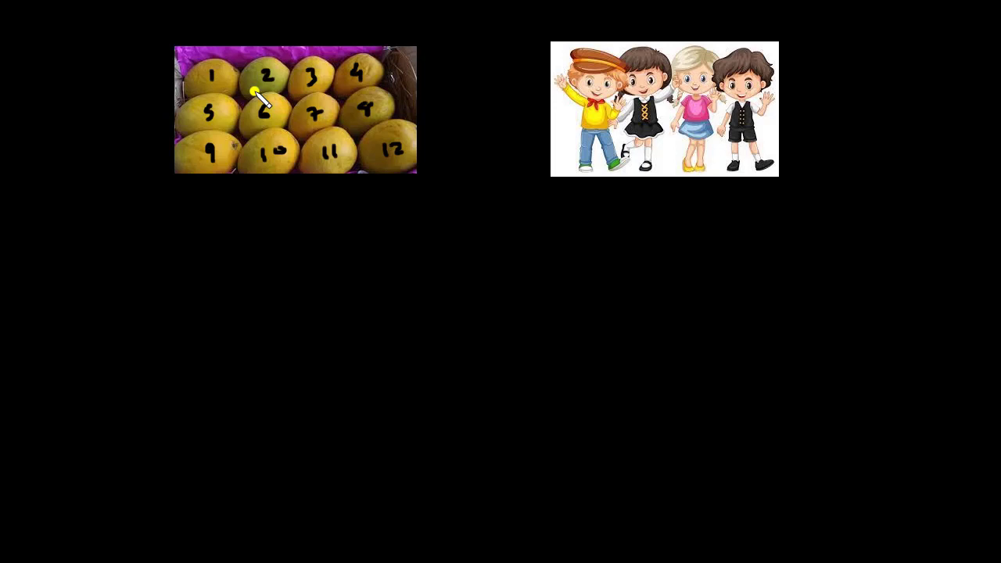
{"action": "mouse_move", "coordinate": [250, 153]}
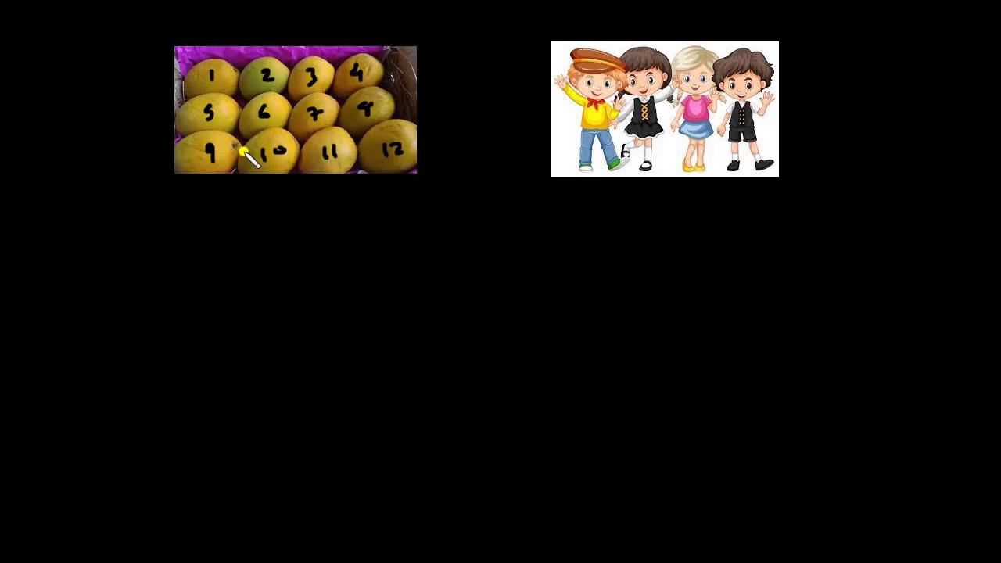
{"action": "mouse_move", "coordinate": [362, 149]}
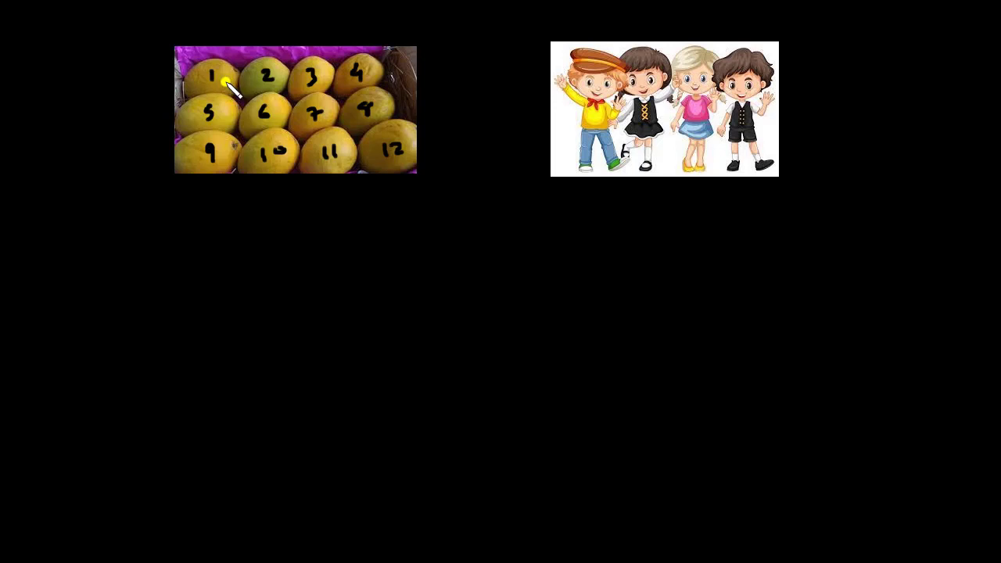
{"action": "mouse_move", "coordinate": [254, 117]}
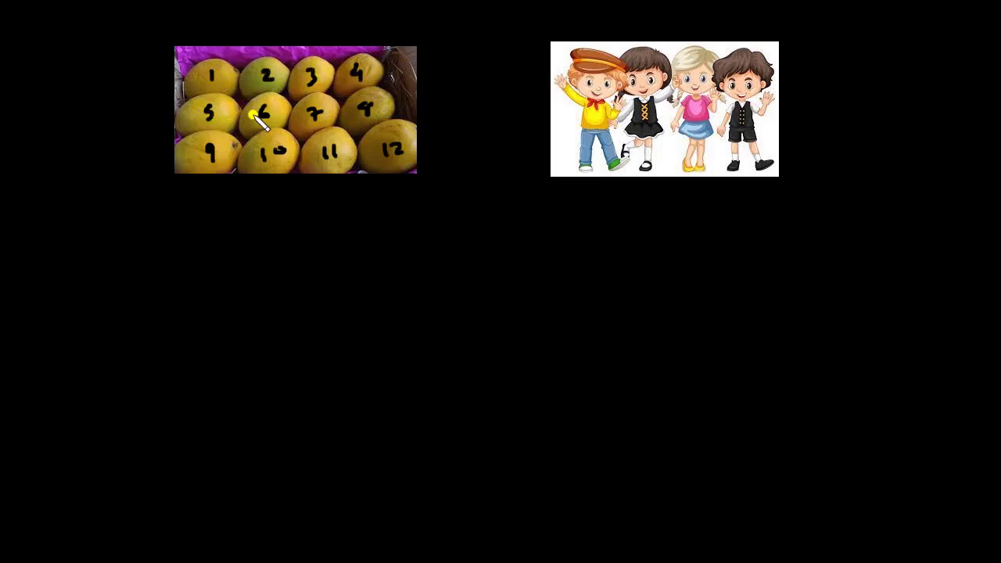
{"action": "mouse_move", "coordinate": [344, 84]}
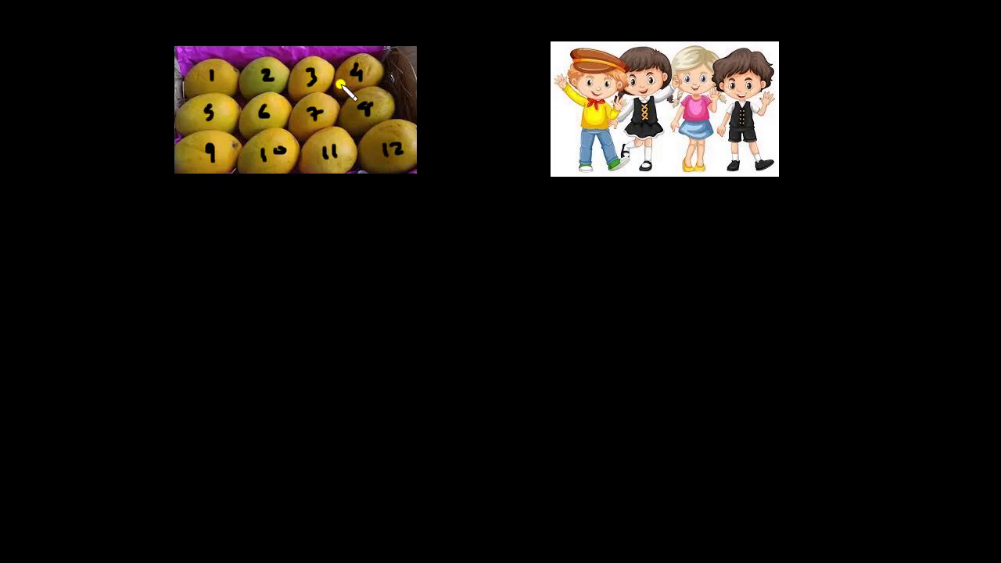
{"action": "mouse_move", "coordinate": [321, 78]}
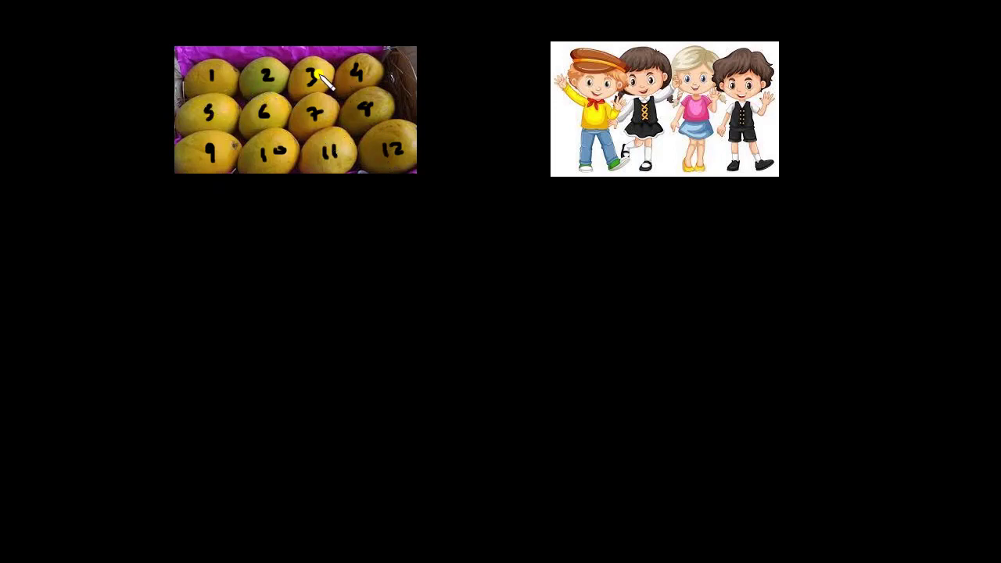
{"action": "mouse_move", "coordinate": [294, 164]}
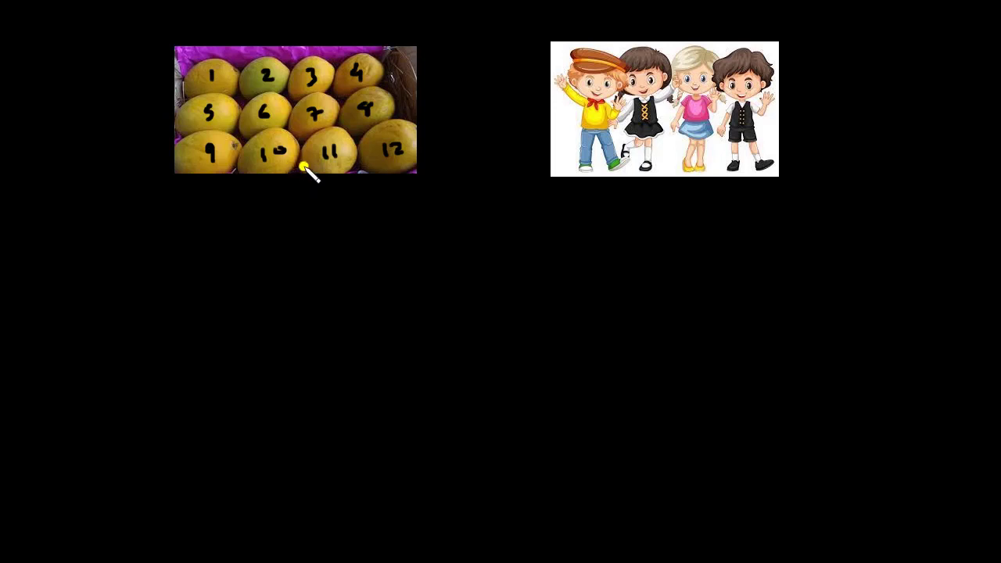
{"action": "mouse_move", "coordinate": [244, 108]}
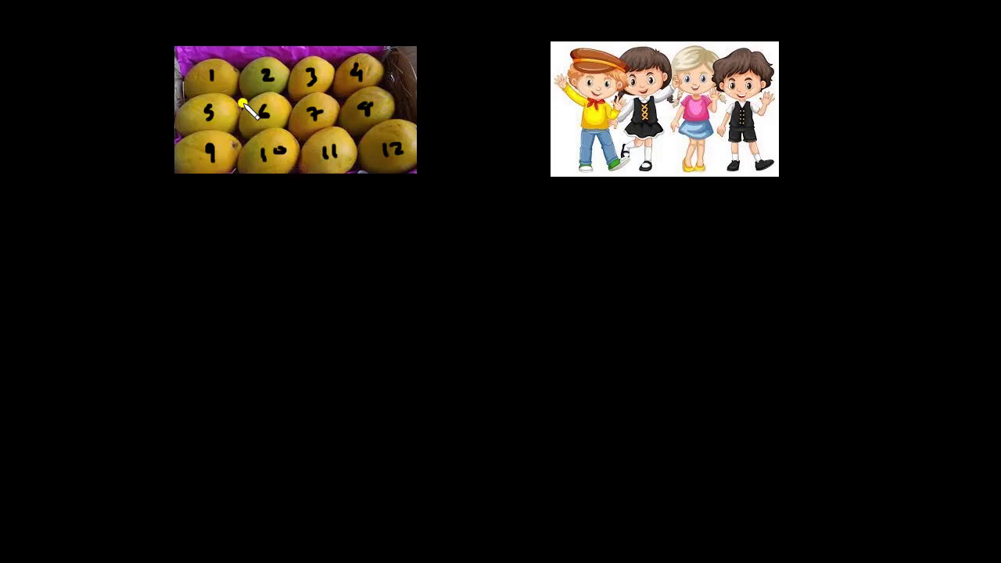
{"action": "mouse_move", "coordinate": [352, 98]}
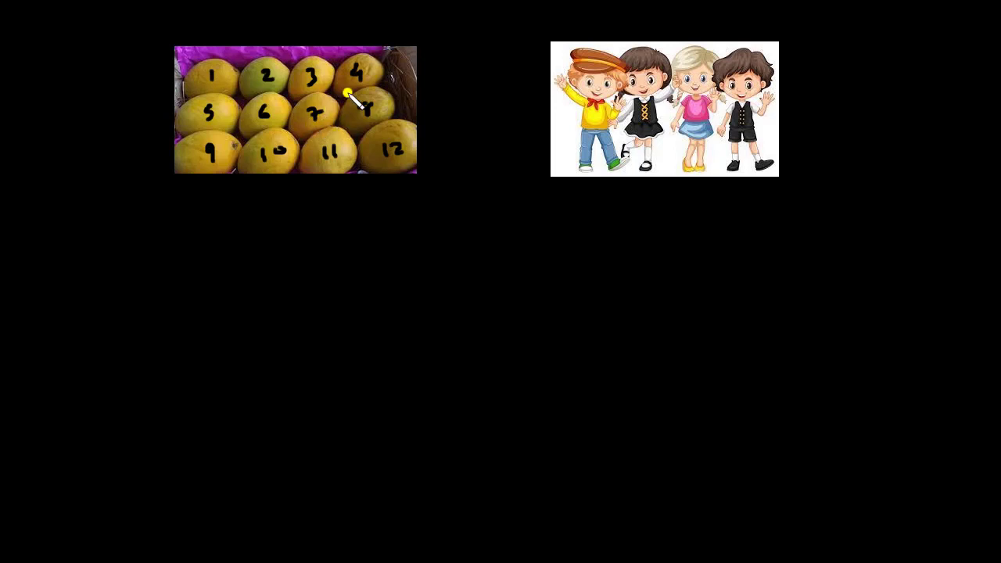
{"action": "mouse_move", "coordinate": [320, 164]}
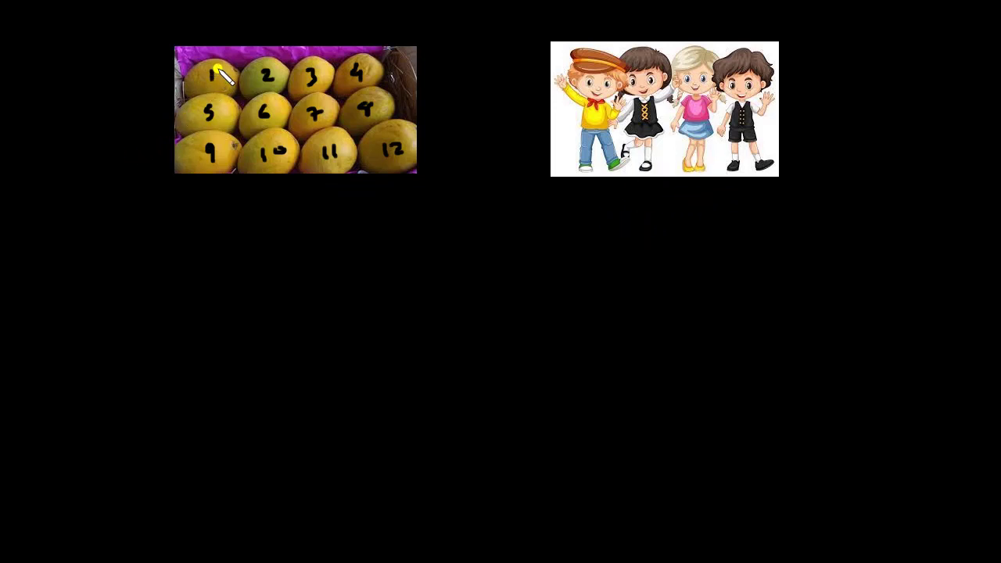
Step: Cross out mango number 1 with a yellow X
{"action": "left_click", "coordinate": [218, 76]}
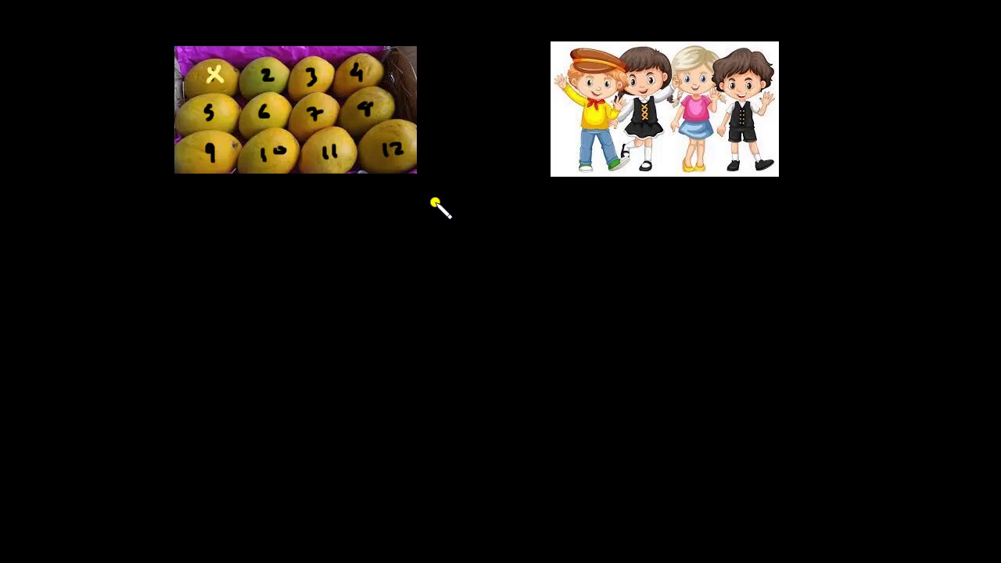
{"action": "mouse_move", "coordinate": [592, 195]}
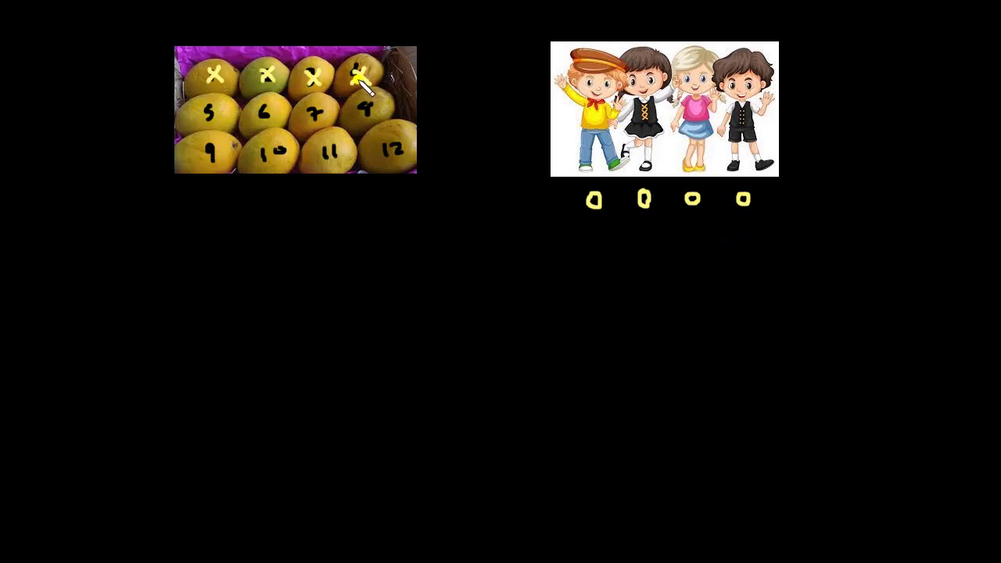
{"action": "mouse_move", "coordinate": [734, 231]}
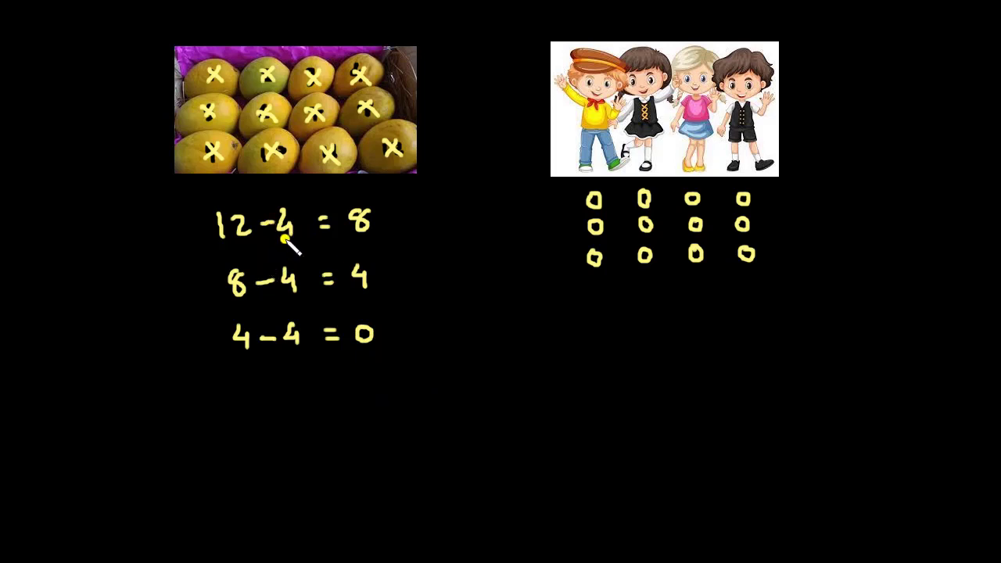
{"action": "mouse_move", "coordinate": [306, 357]}
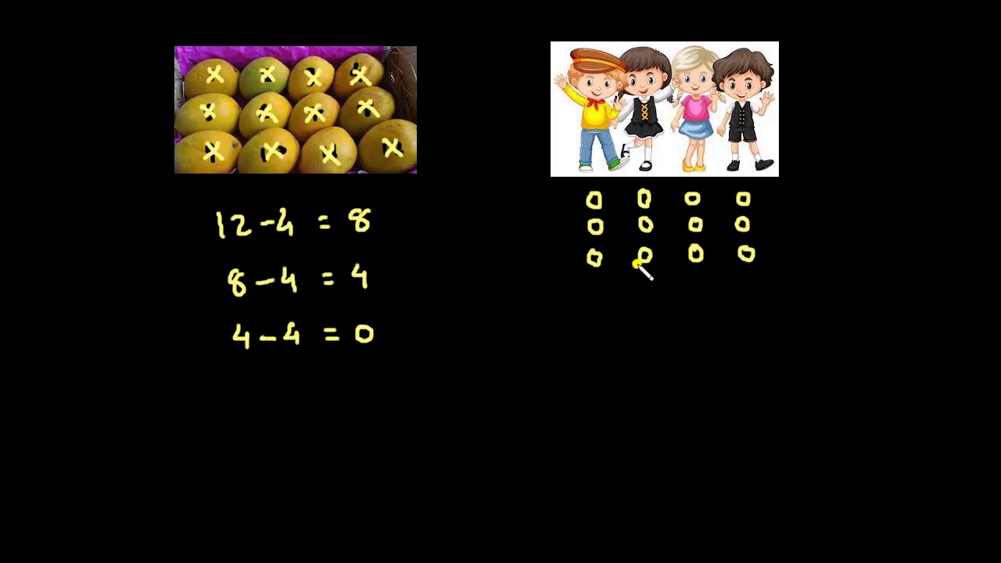
{"action": "mouse_move", "coordinate": [436, 186]}
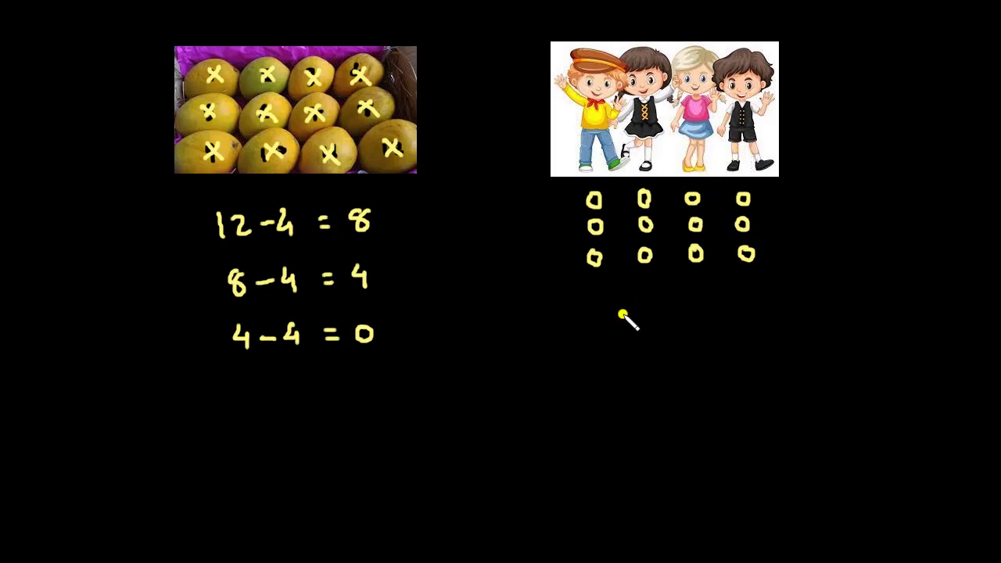
{"action": "mouse_move", "coordinate": [621, 379]}
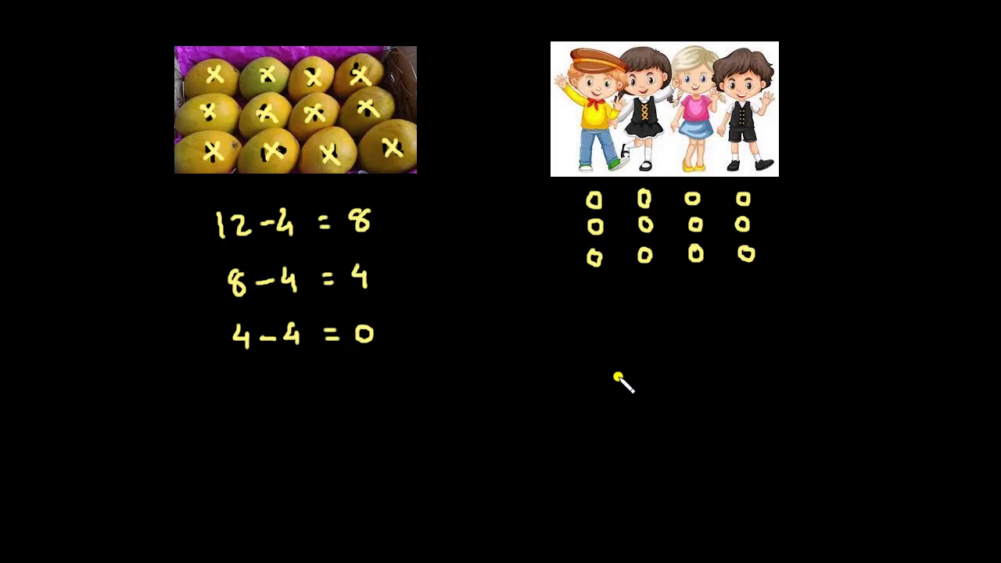
{"action": "mouse_move", "coordinate": [585, 314]}
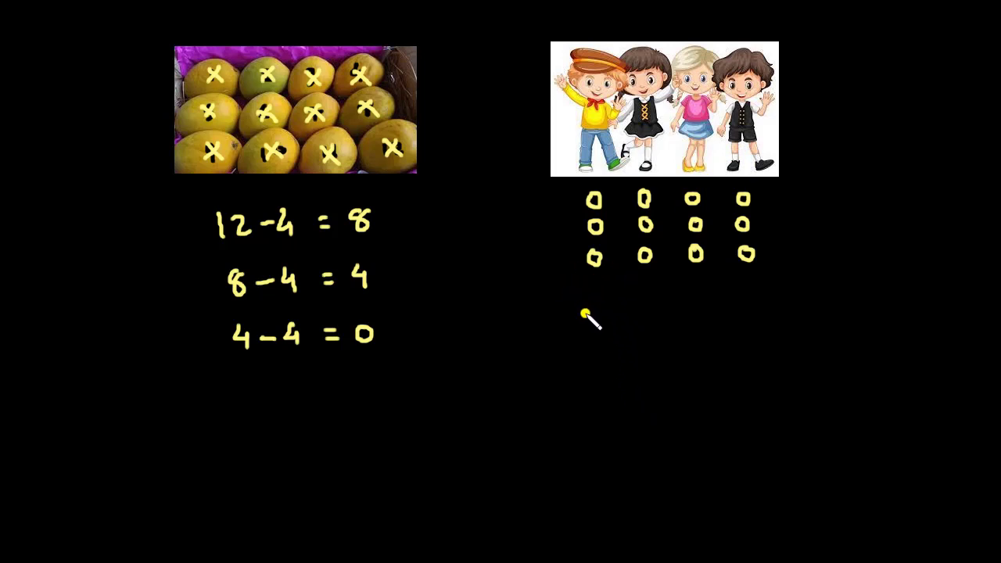
{"action": "left_click_drag", "start_coordinate": [583, 281], "coordinate": [606, 282]}
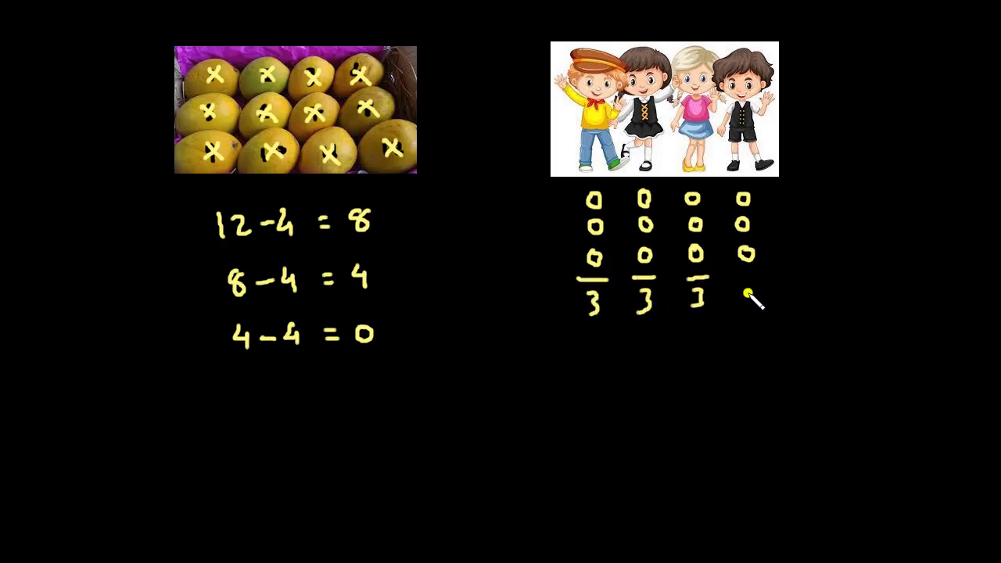
{"action": "left_click_drag", "start_coordinate": [755, 305], "coordinate": [626, 313]}
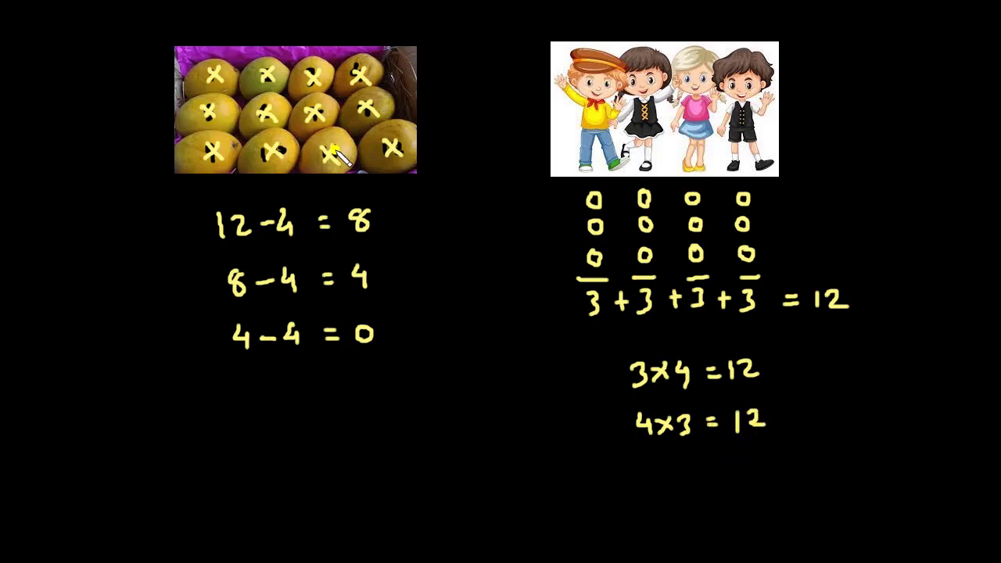
{"action": "mouse_move", "coordinate": [661, 183]}
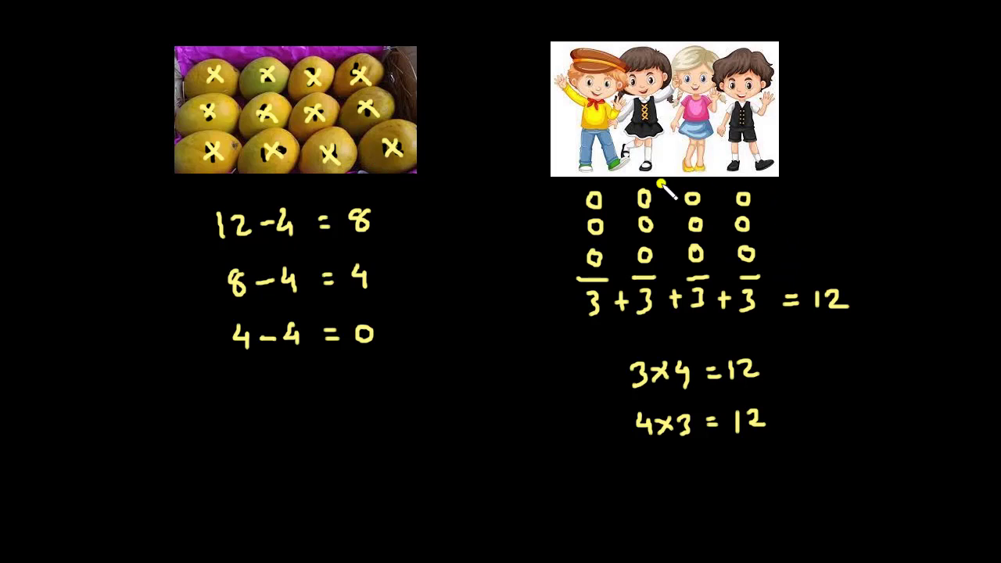
{"action": "mouse_move", "coordinate": [757, 186]}
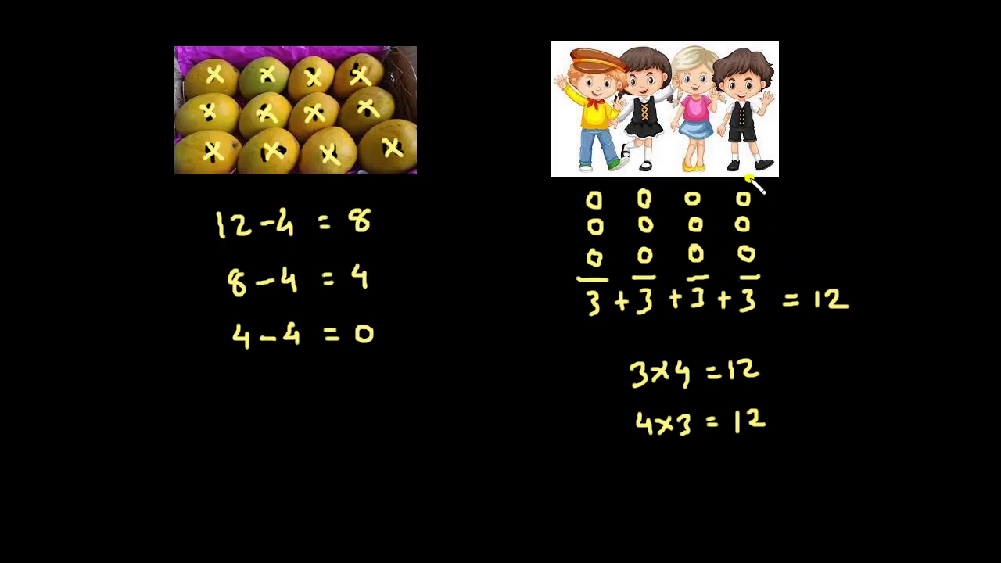
{"action": "mouse_move", "coordinate": [657, 231]}
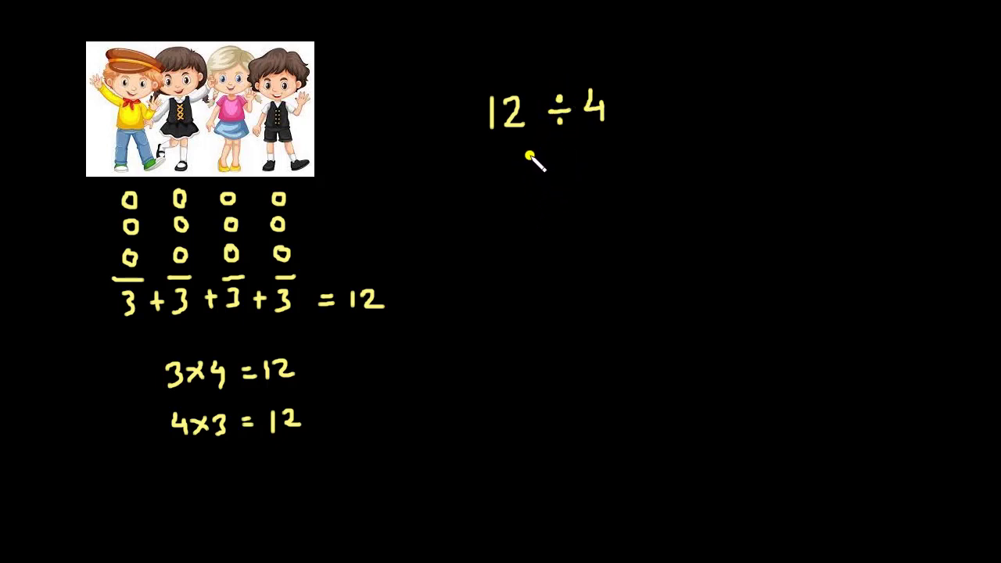
{"action": "mouse_move", "coordinate": [579, 102]}
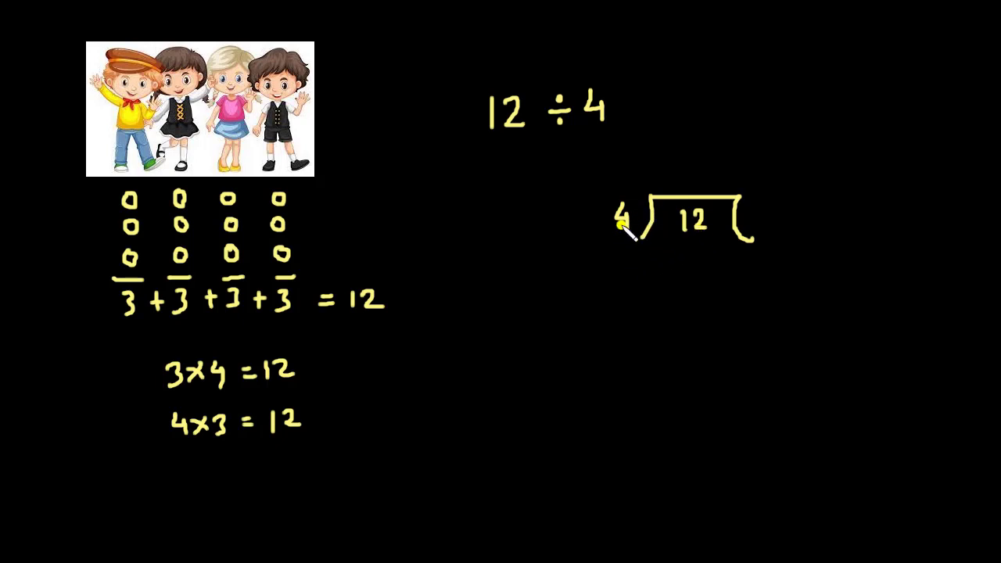
{"action": "mouse_move", "coordinate": [668, 262]}
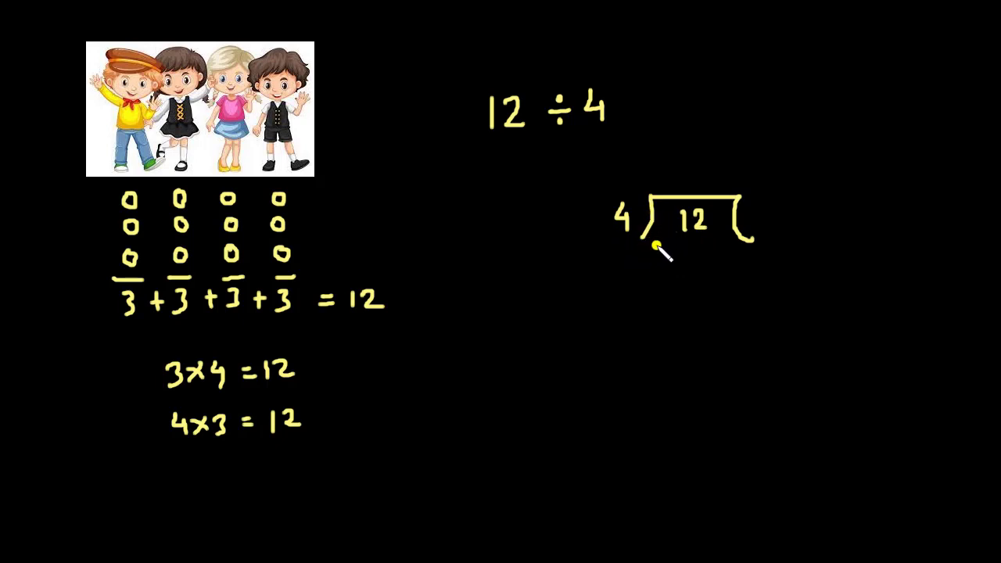
{"action": "mouse_move", "coordinate": [655, 231]}
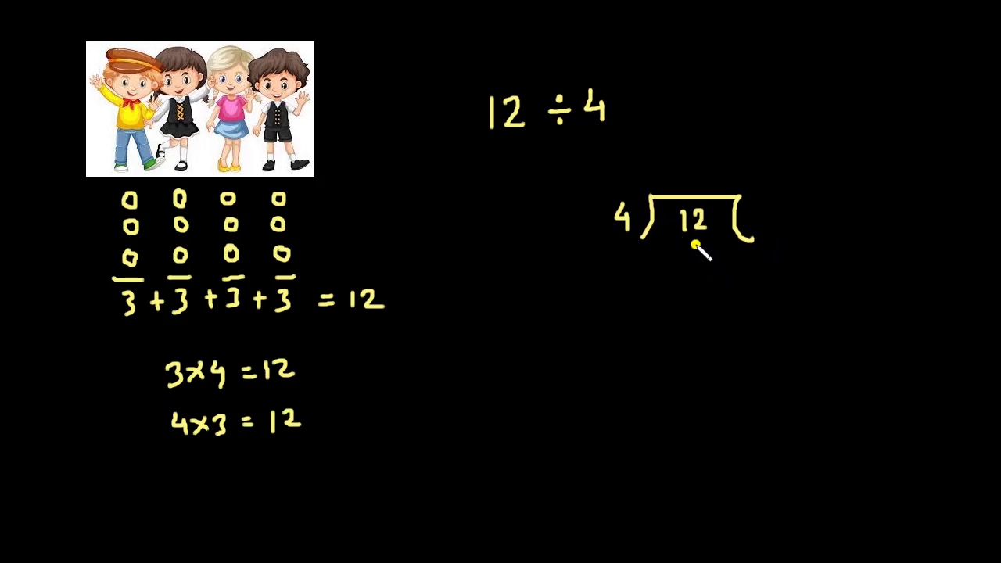
{"action": "mouse_move", "coordinate": [612, 245]}
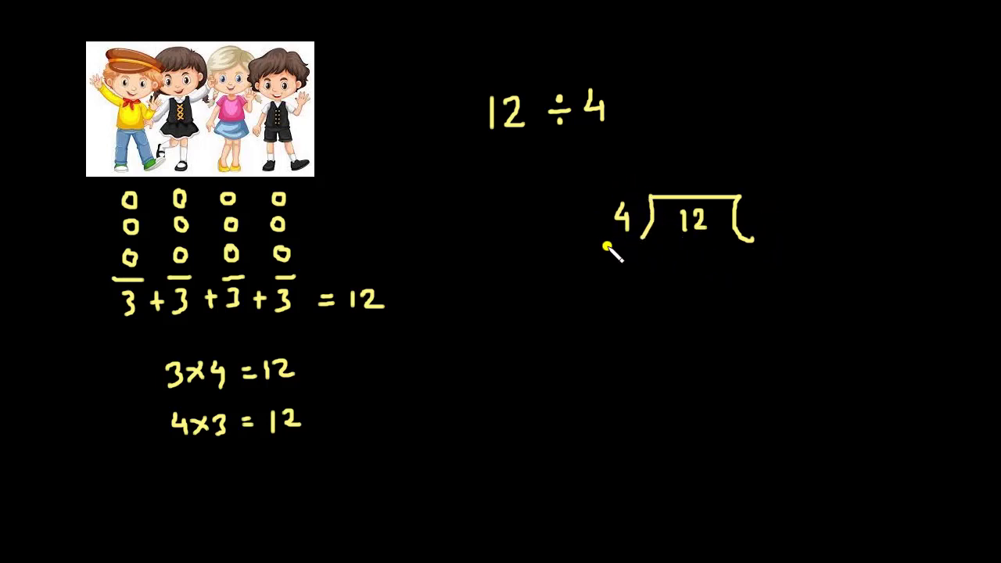
{"action": "mouse_move", "coordinate": [848, 106]}
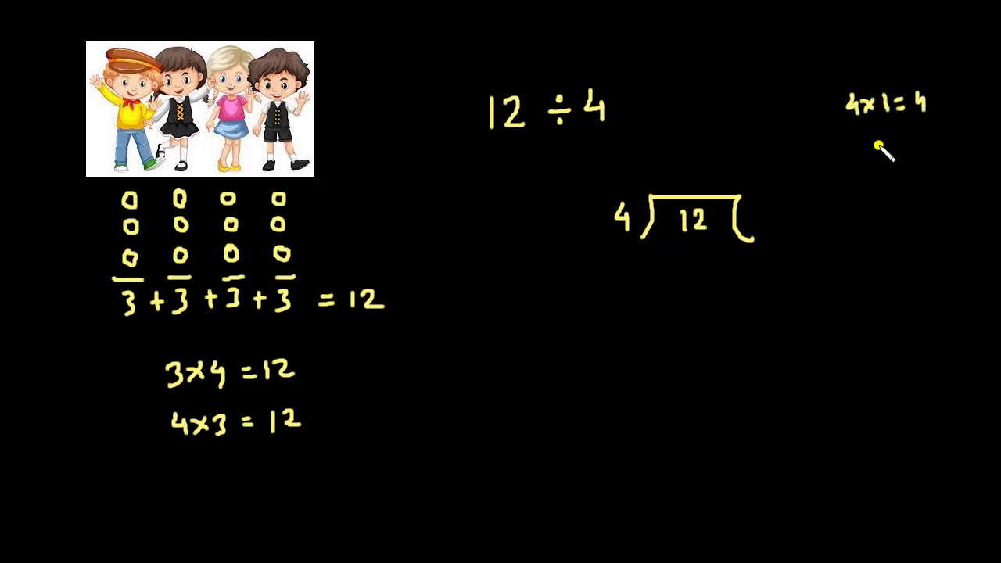
Step: Write '4x2' in the 4 times table list at the right
{"action": "type", "text": "4x2=8"}
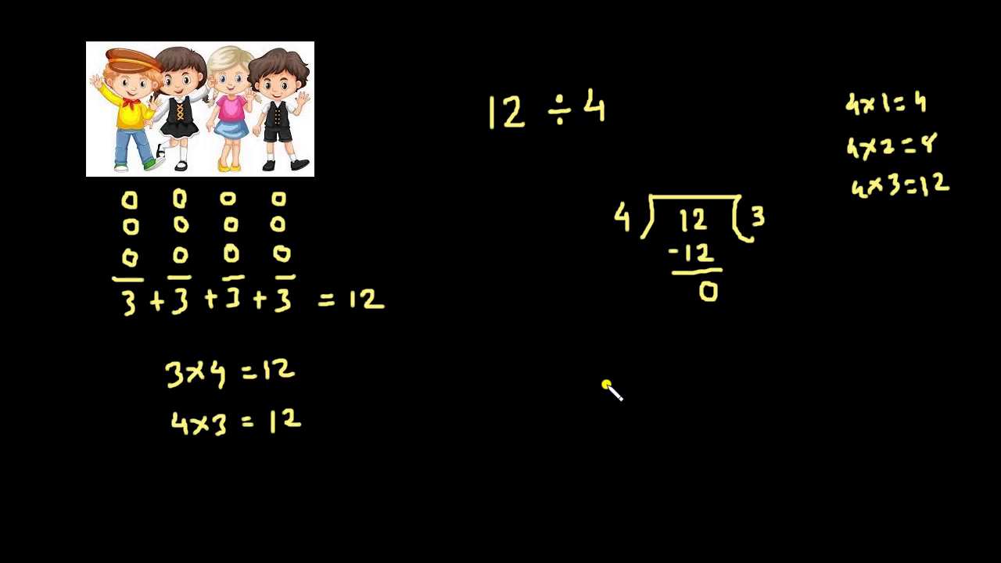
{"action": "mouse_move", "coordinate": [611, 338]}
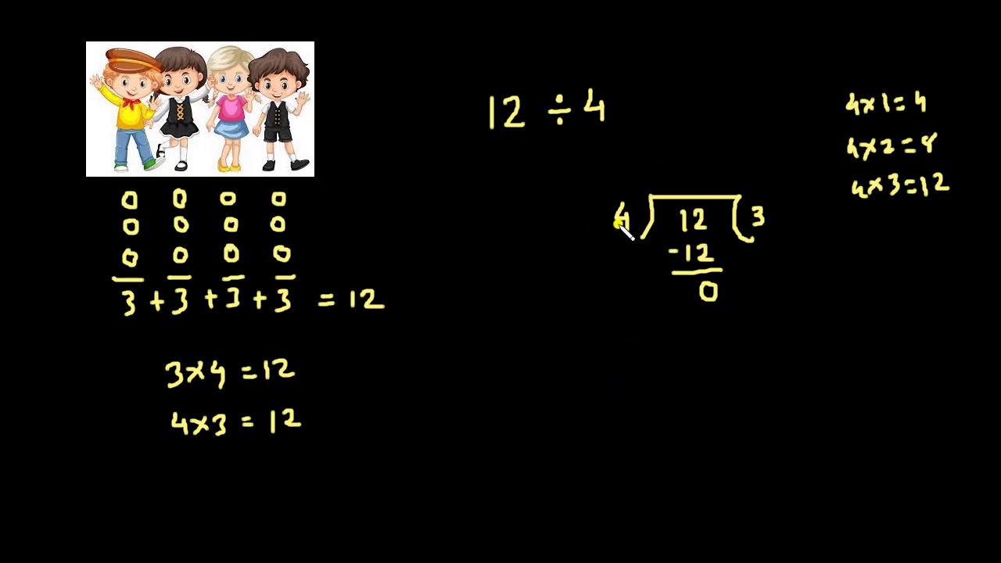
{"action": "mouse_move", "coordinate": [636, 284]}
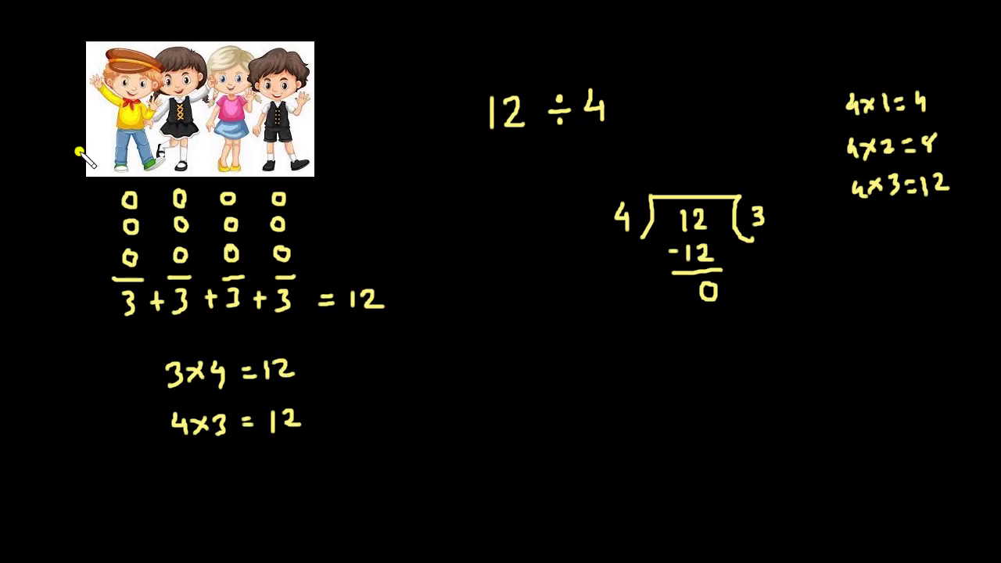
{"action": "mouse_move", "coordinate": [29, 92]}
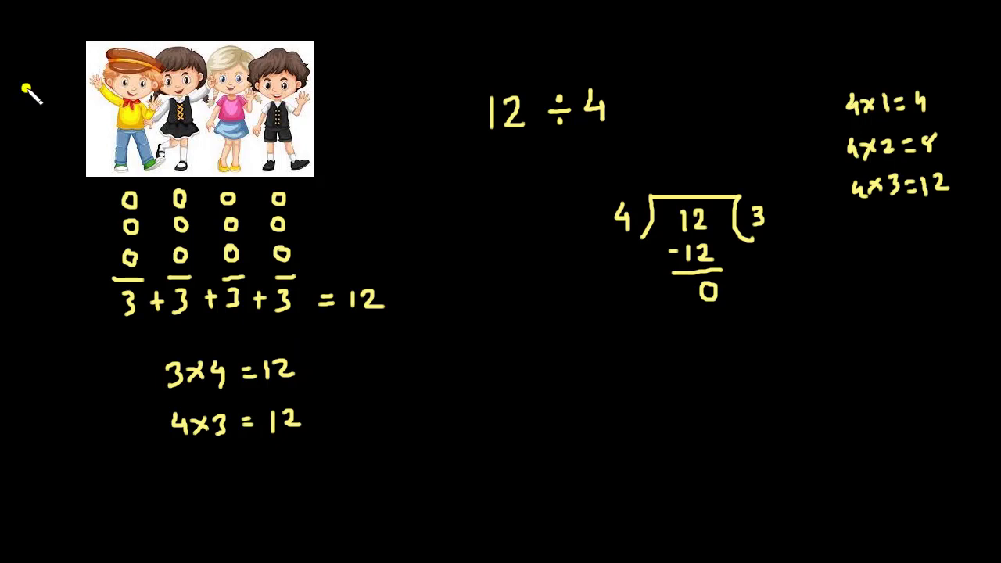
{"action": "mouse_move", "coordinate": [600, 189]}
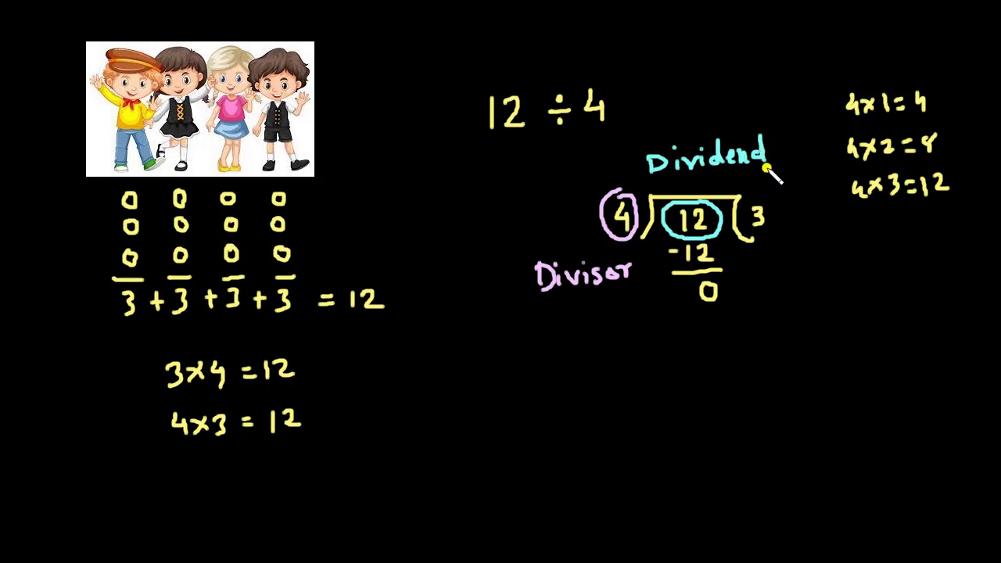
{"action": "mouse_move", "coordinate": [770, 211]}
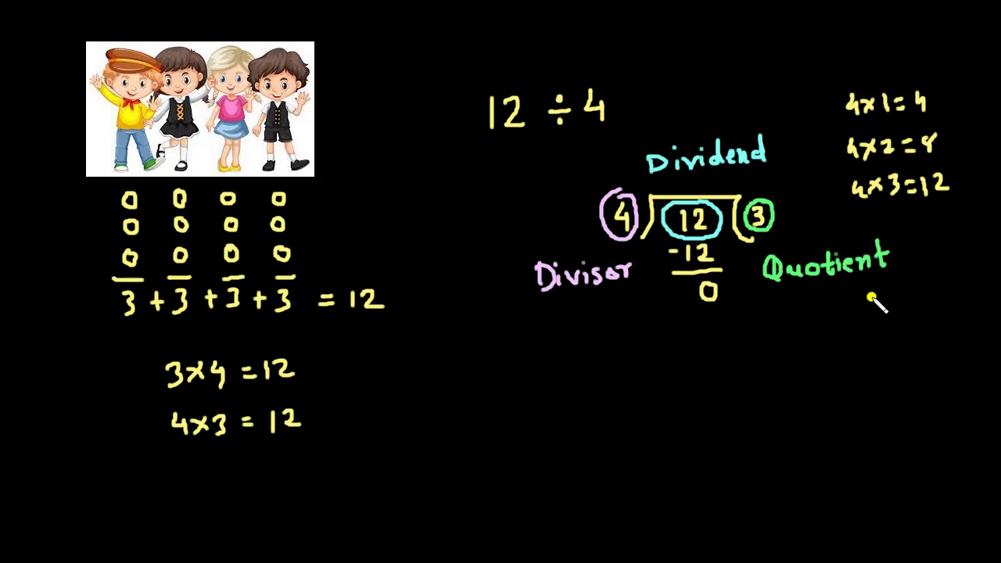
{"action": "mouse_move", "coordinate": [817, 344]}
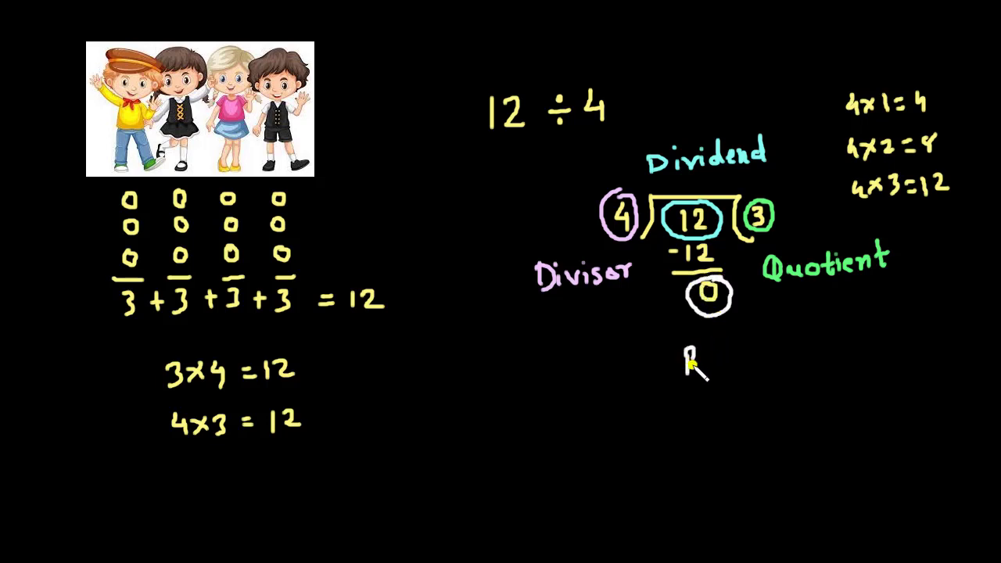
Step: Write 'Remainder' in white below the circled 0
{"action": "type", "text": "Remainder"}
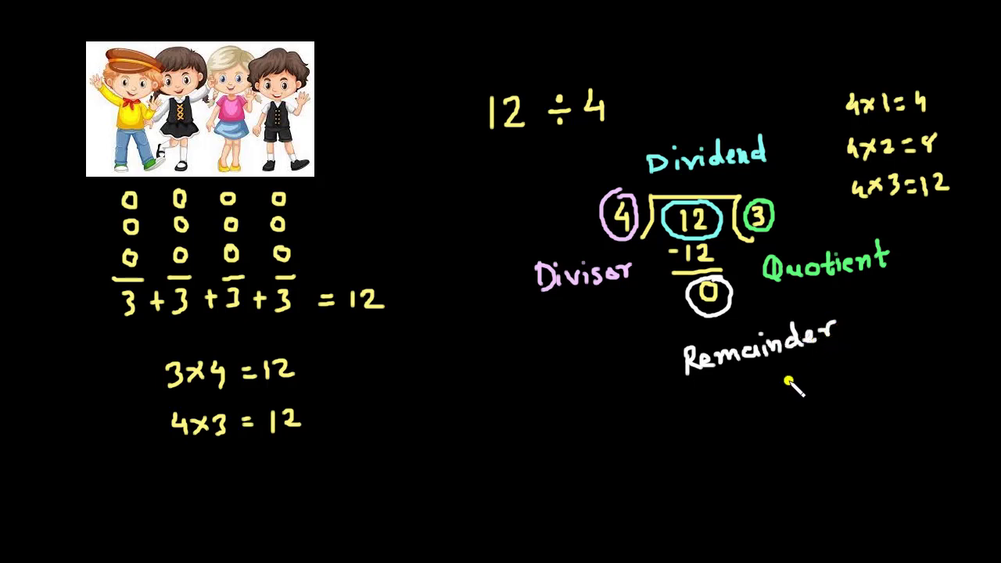
{"action": "mouse_move", "coordinate": [571, 296]}
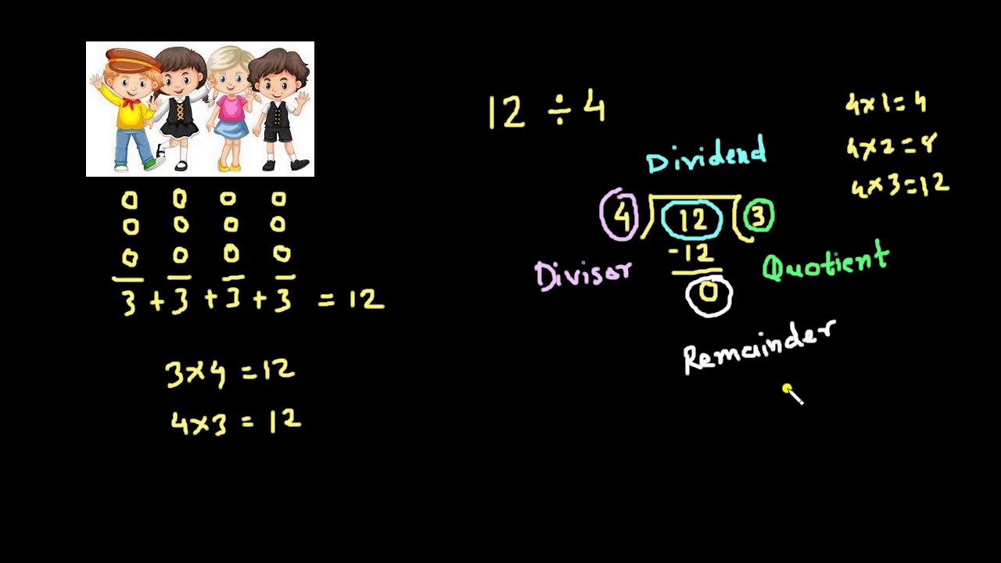
{"action": "mouse_move", "coordinate": [754, 380]}
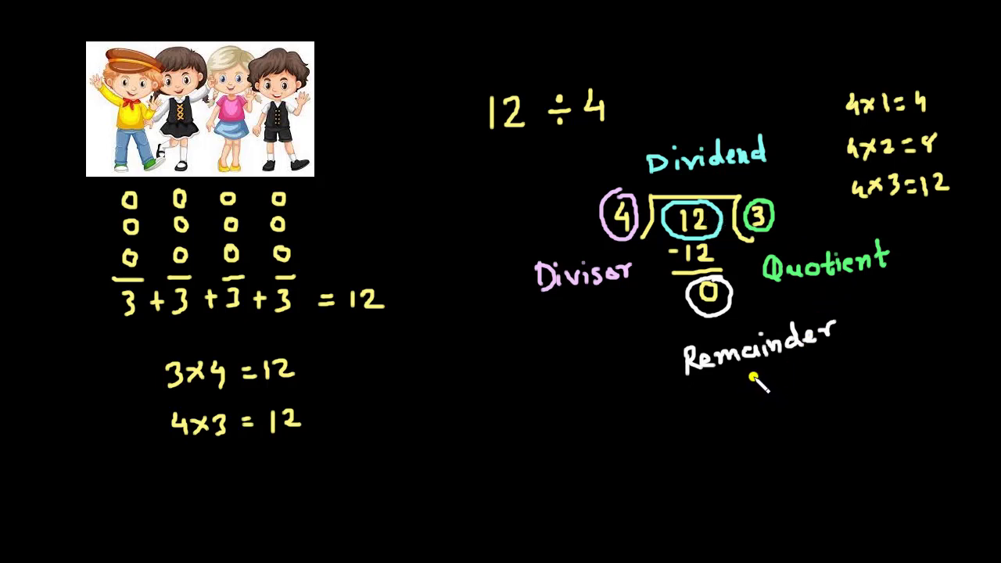
{"action": "mouse_move", "coordinate": [637, 325]}
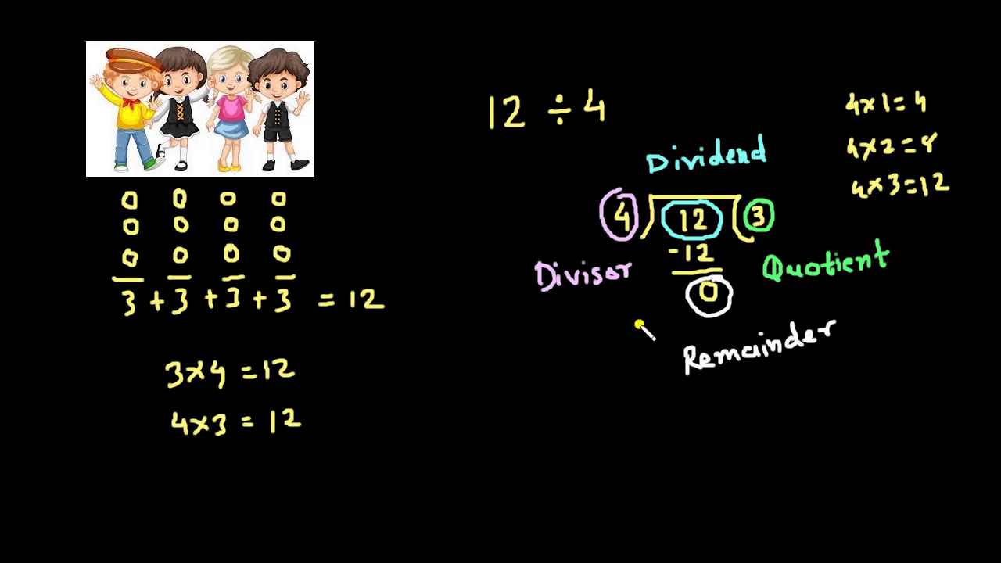
{"action": "mouse_move", "coordinate": [684, 320]}
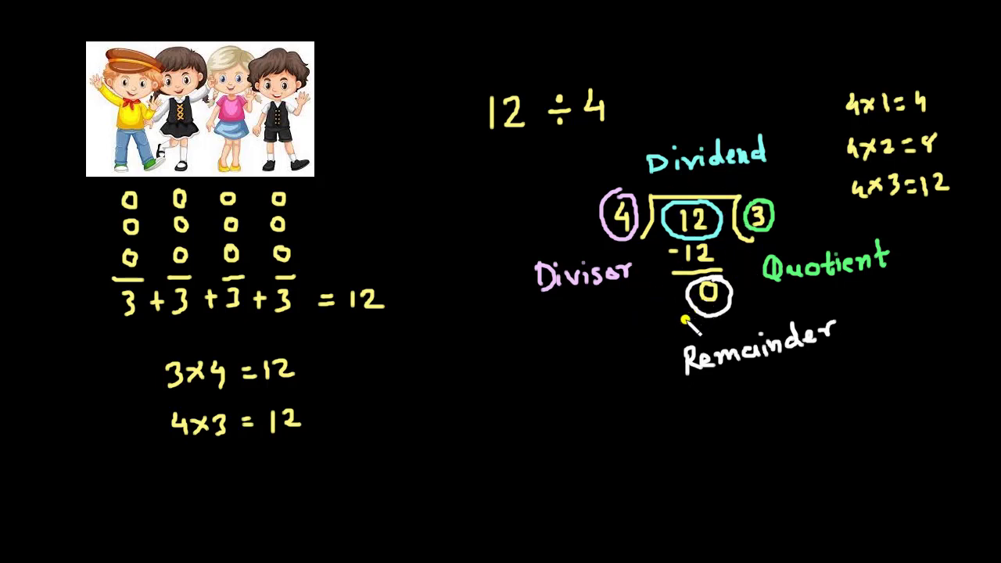
{"action": "mouse_move", "coordinate": [582, 426]}
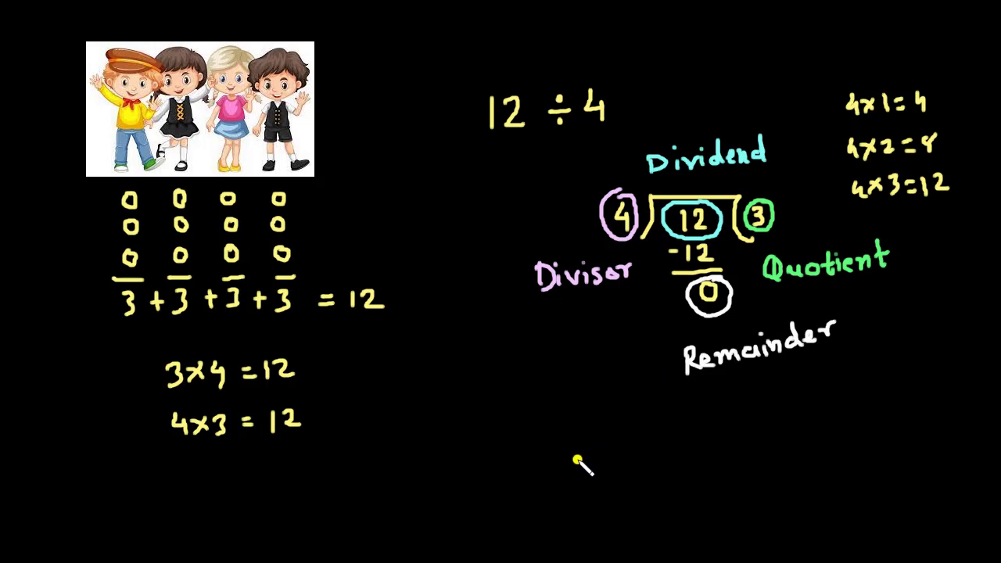
{"action": "mouse_move", "coordinate": [922, 477]}
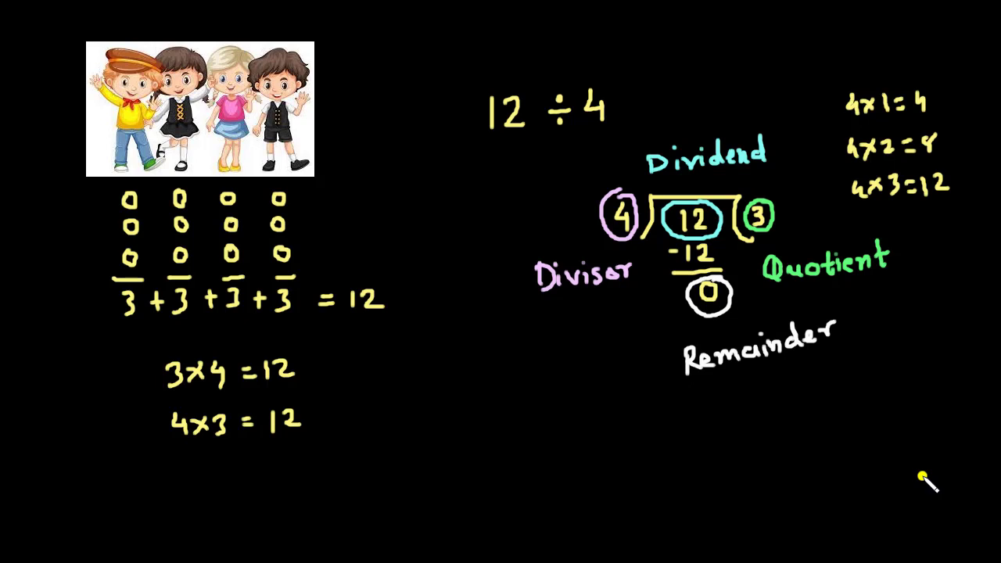
{"action": "mouse_move", "coordinate": [914, 534]}
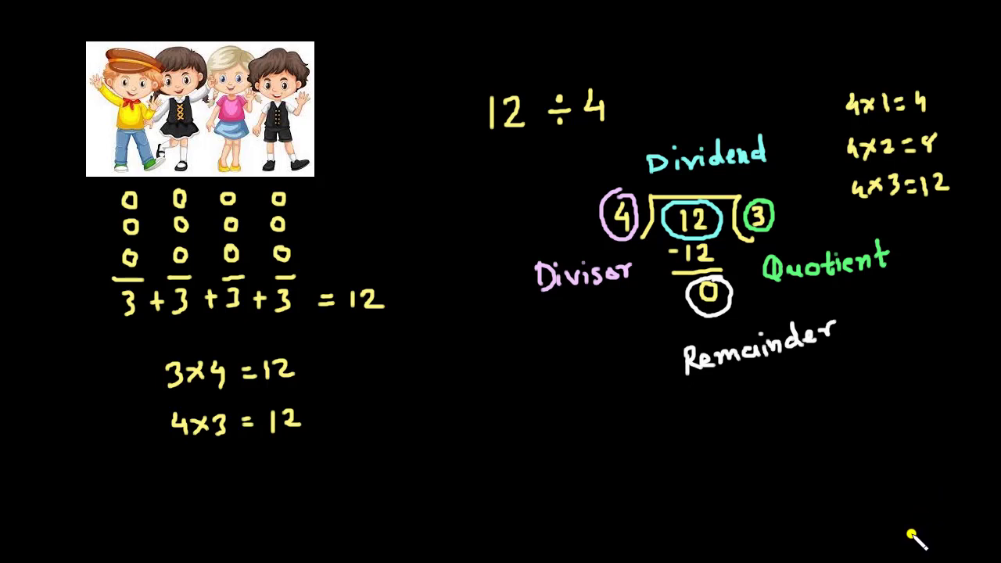